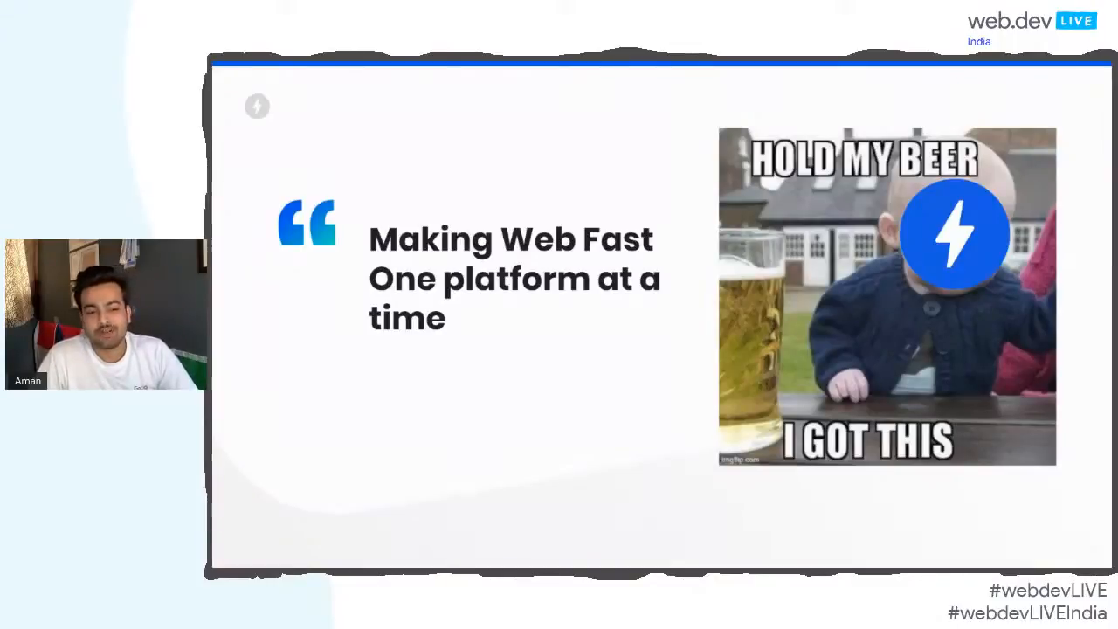
# Step: Show Google's mobile results for Vikas Dubey, scrolled to the top news stories
pyautogui.press('Right')
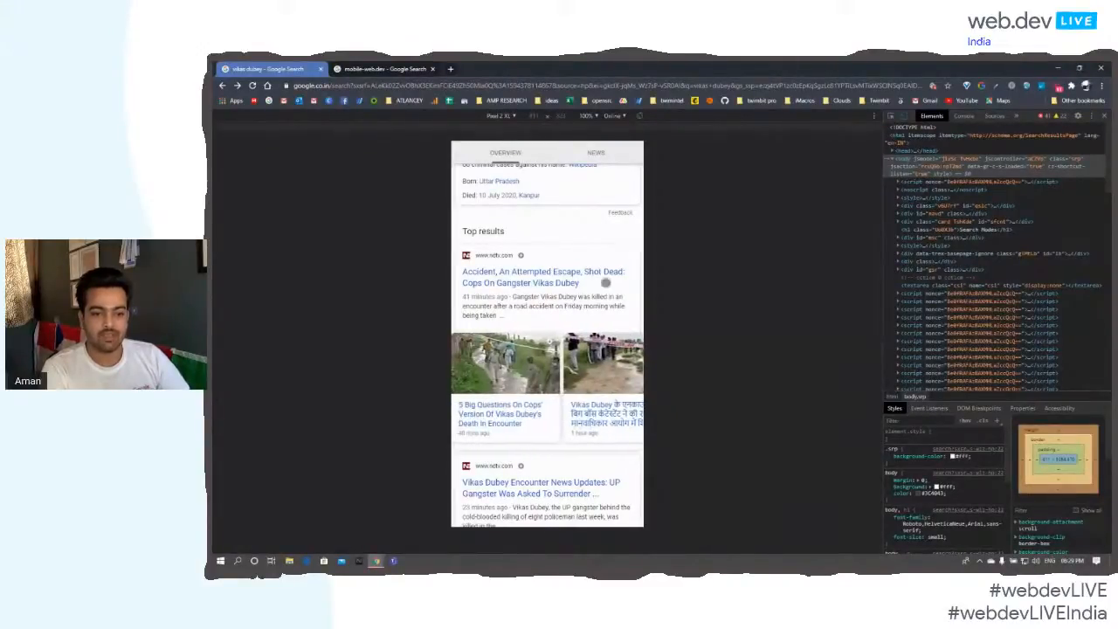
pyautogui.click(542, 277)
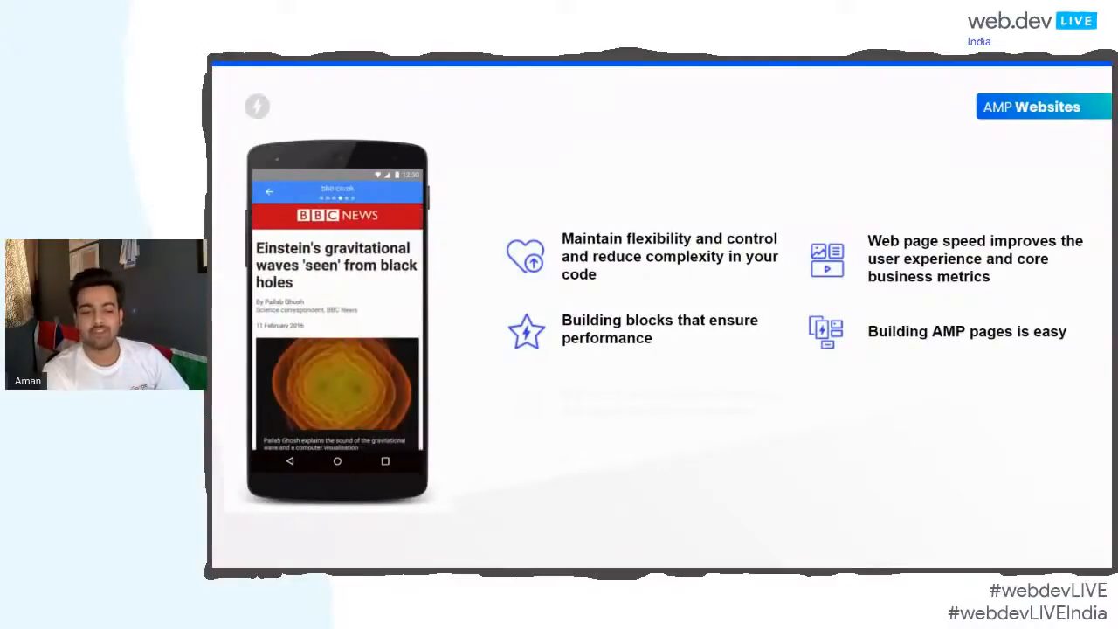
pyautogui.press('Right')
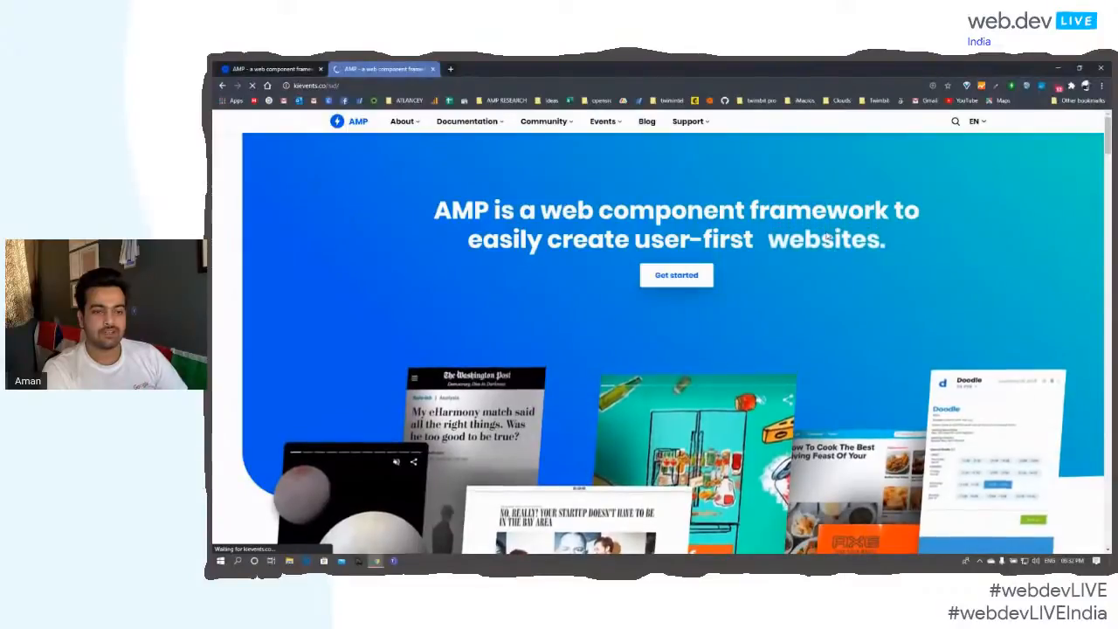
# Step: Switch to the second tab showing the Twimbit Pro feed with the frame test card
pyautogui.click(385, 69)
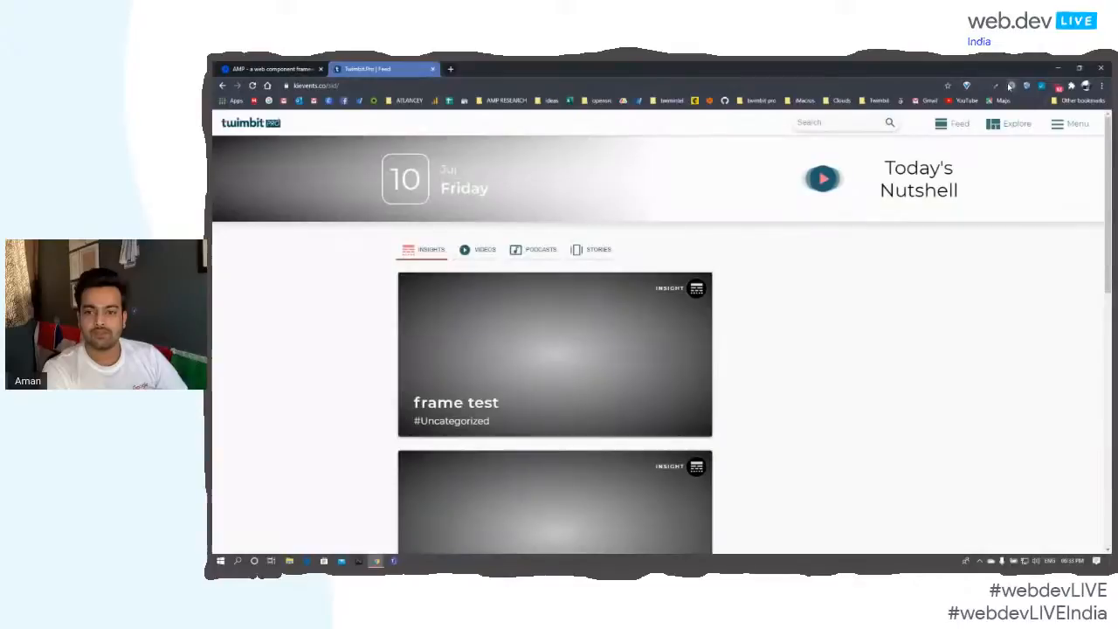
pyautogui.moveTo(905, 274)
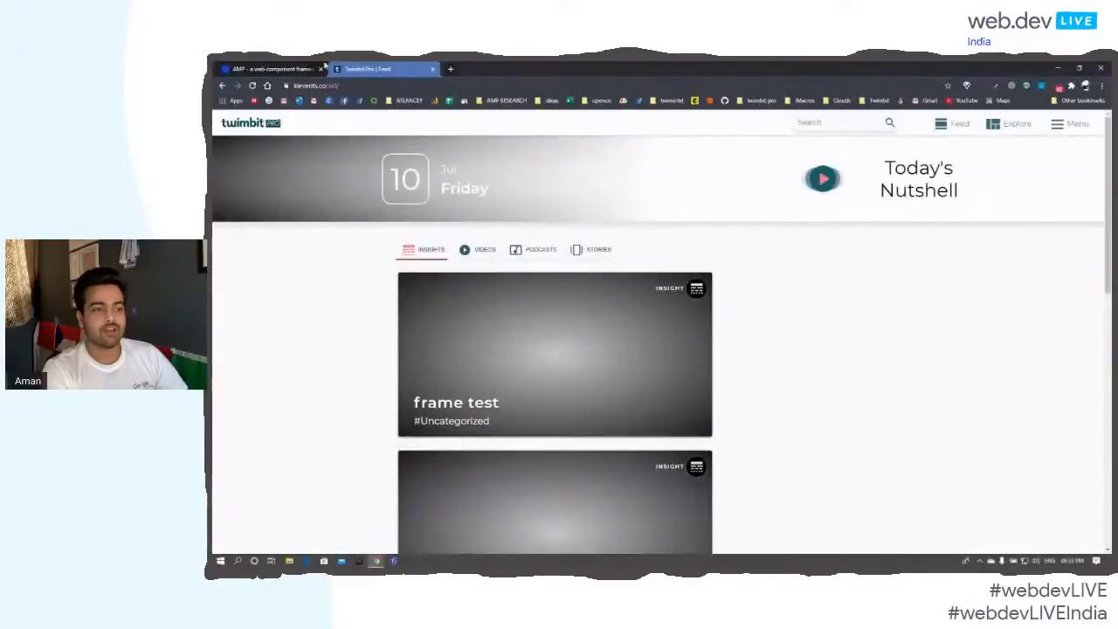
pyautogui.click(269, 69)
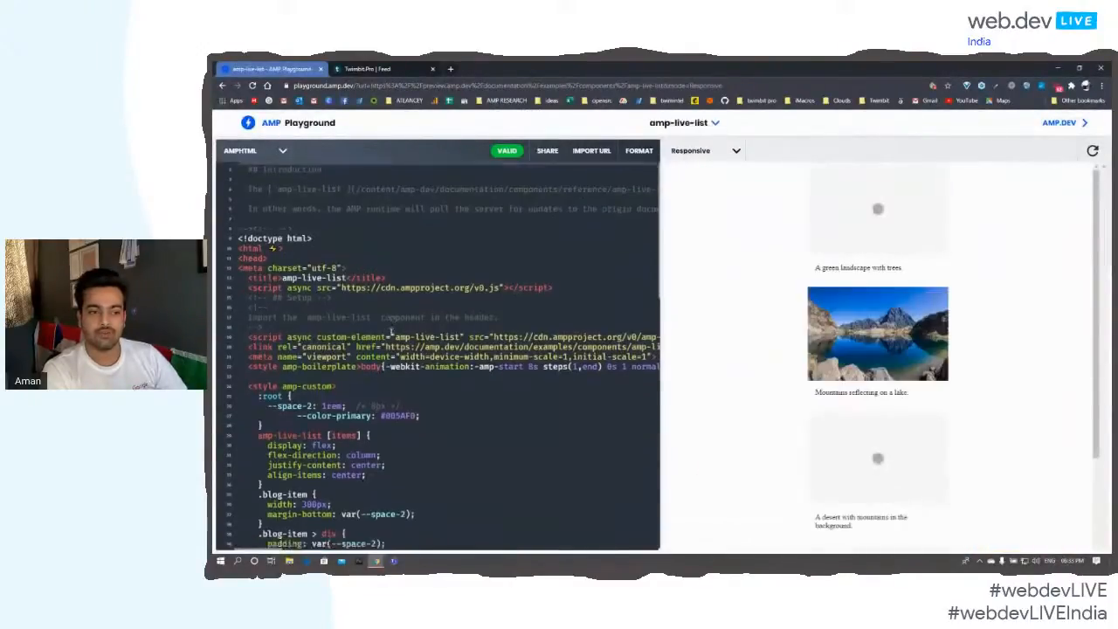
pyautogui.scroll(-3)
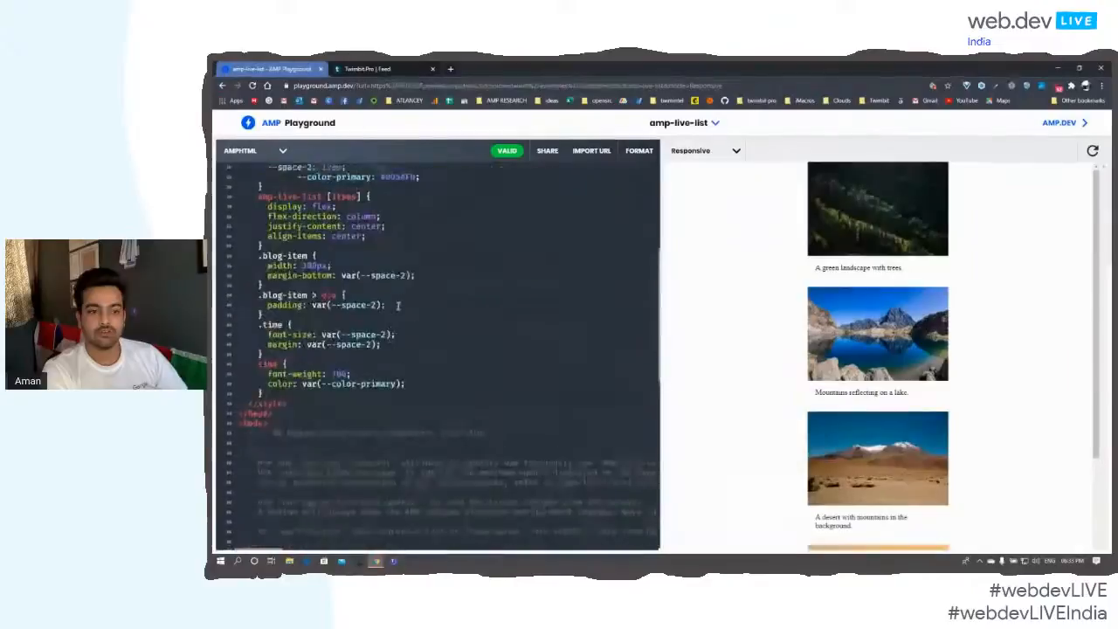
pyautogui.click(591, 150)
pyautogui.write('http://amp.dev')
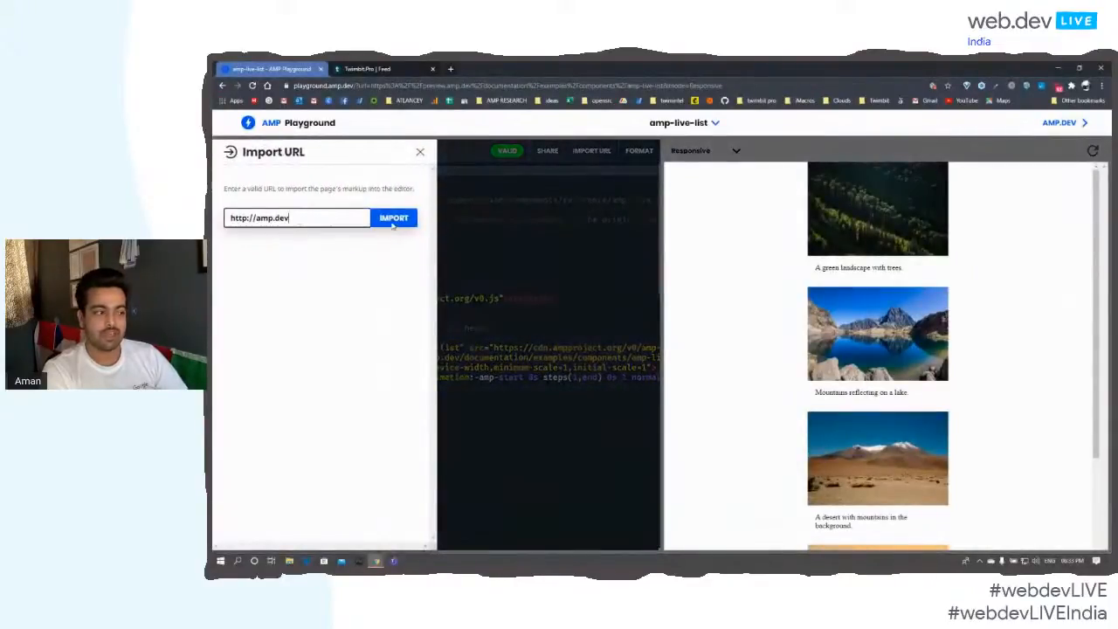
pyautogui.click(393, 218)
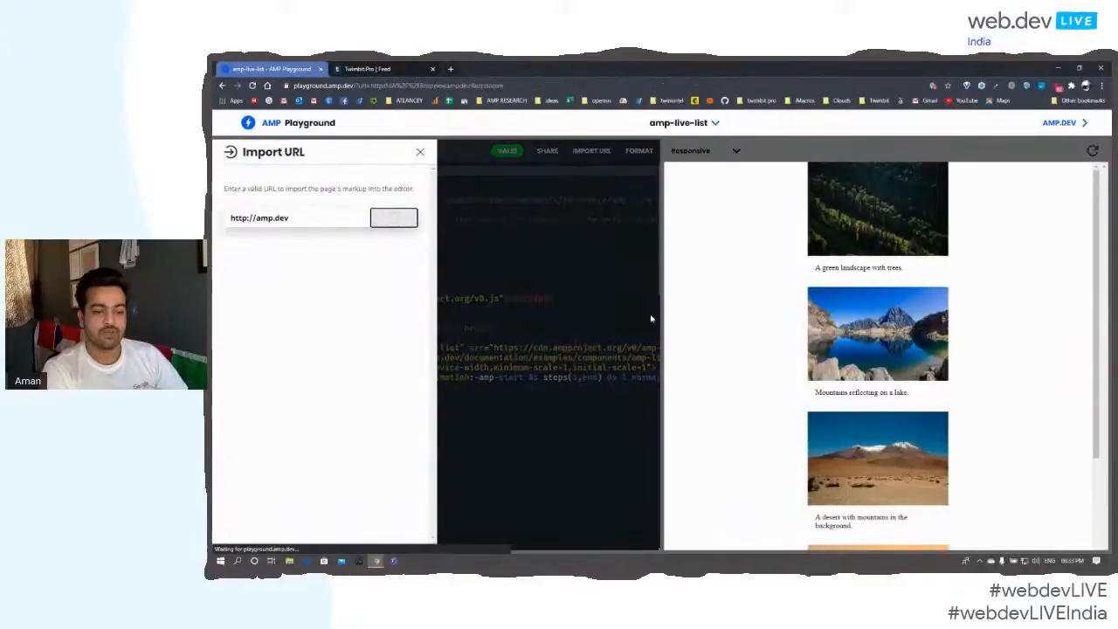
pyautogui.click(393, 217)
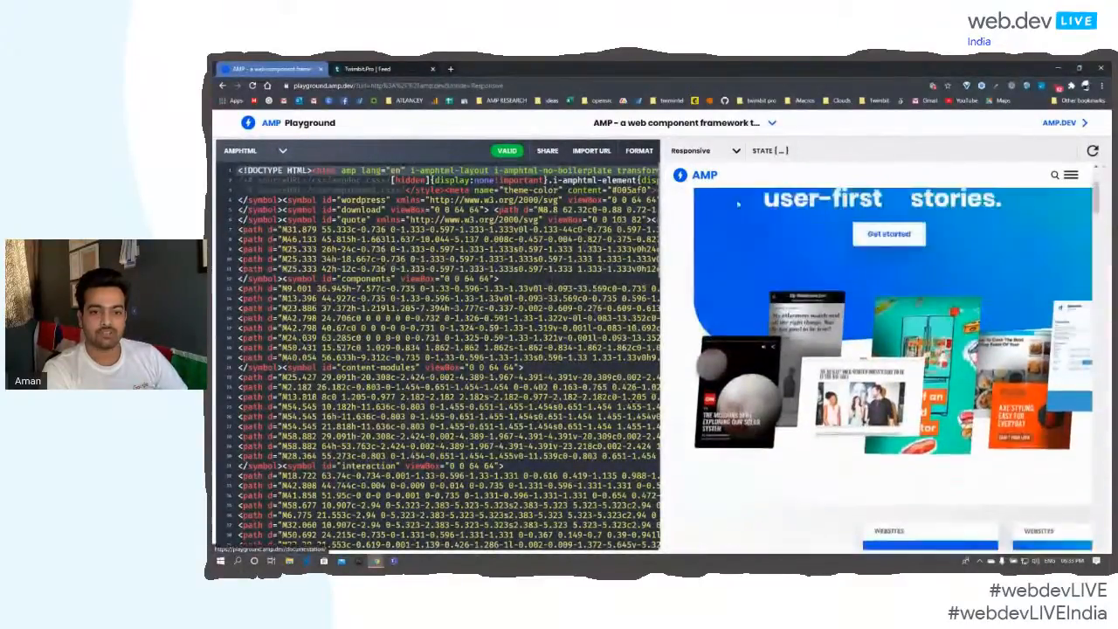
pyautogui.click(703, 150)
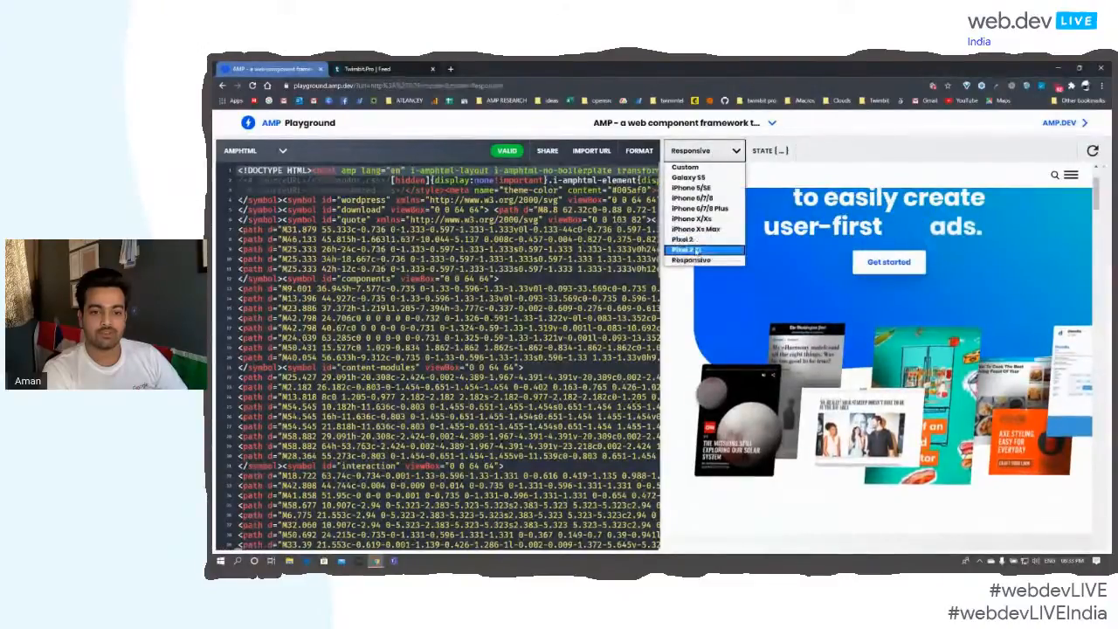
pyautogui.click(692, 198)
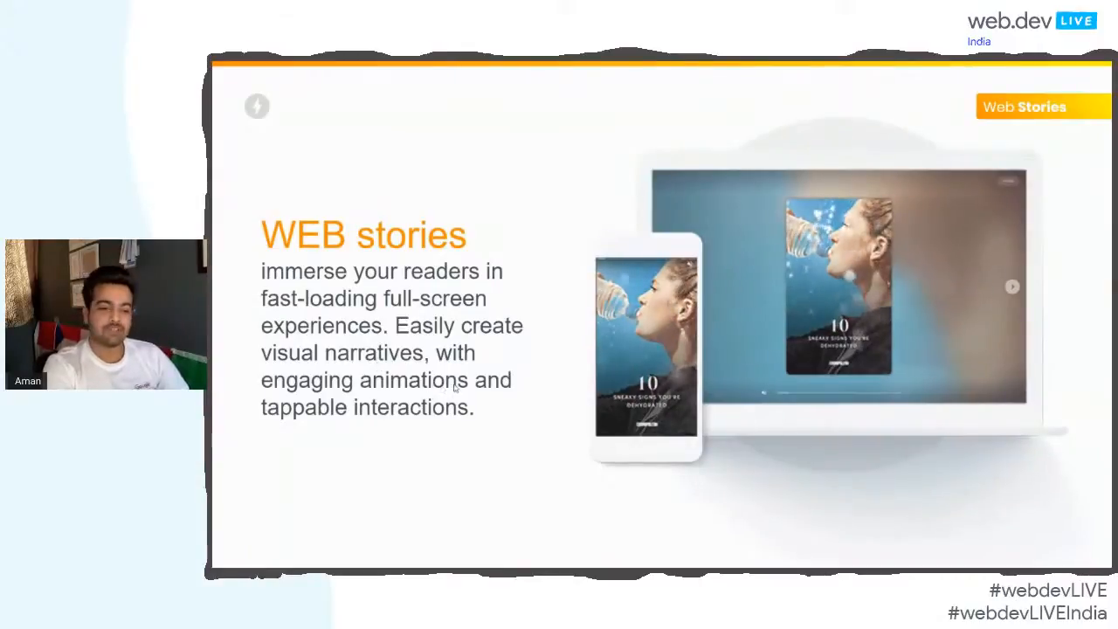
# Step: Leave the Web Stories slide for the browser demo with Alt+Tab
pyautogui.press('Alt+Tab')
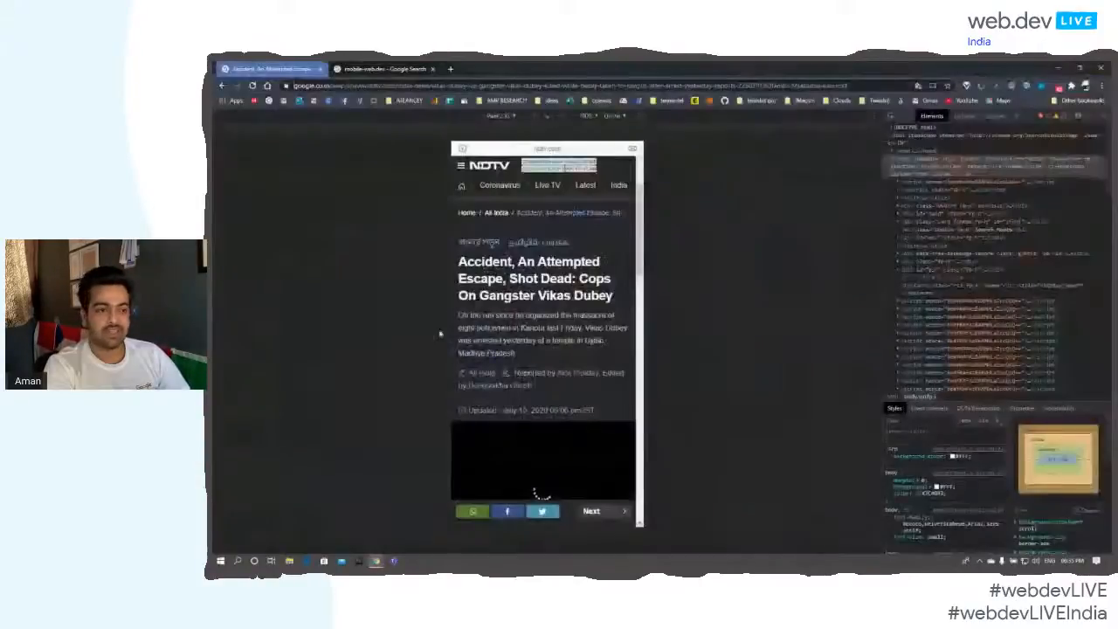
# Step: Switch to the mobile-web.dev tab showing its web story in Pixel 2 XL emulation
pyautogui.click(384, 69)
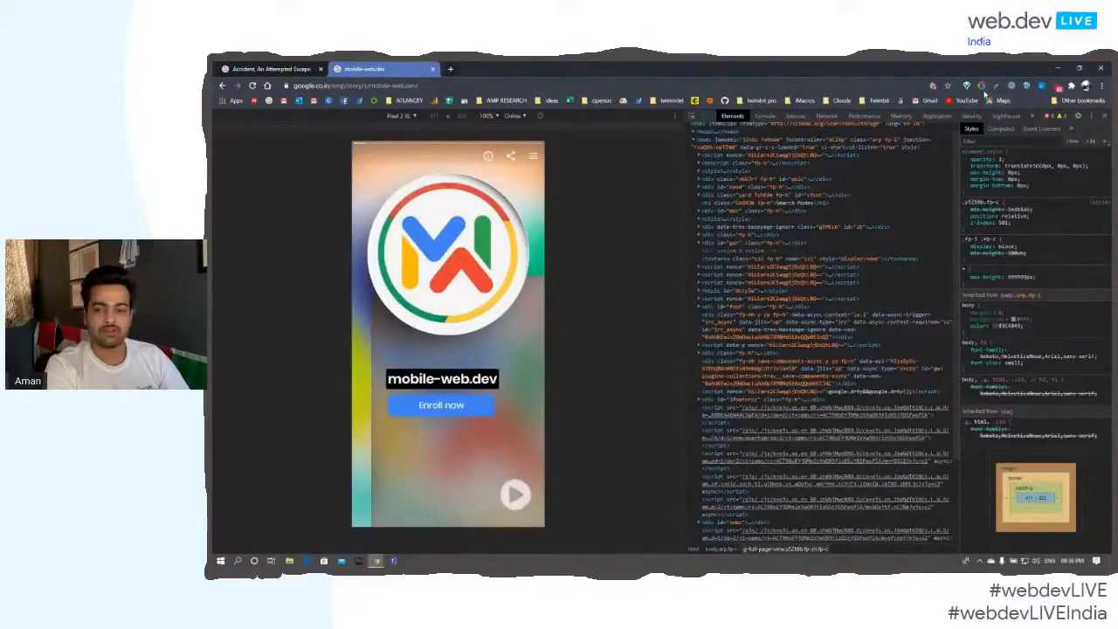
# Step: Load mobile-web.dev standalone and view Wappalyzer's tech stack, including AMP and Vue.js
pyautogui.click(981, 85)
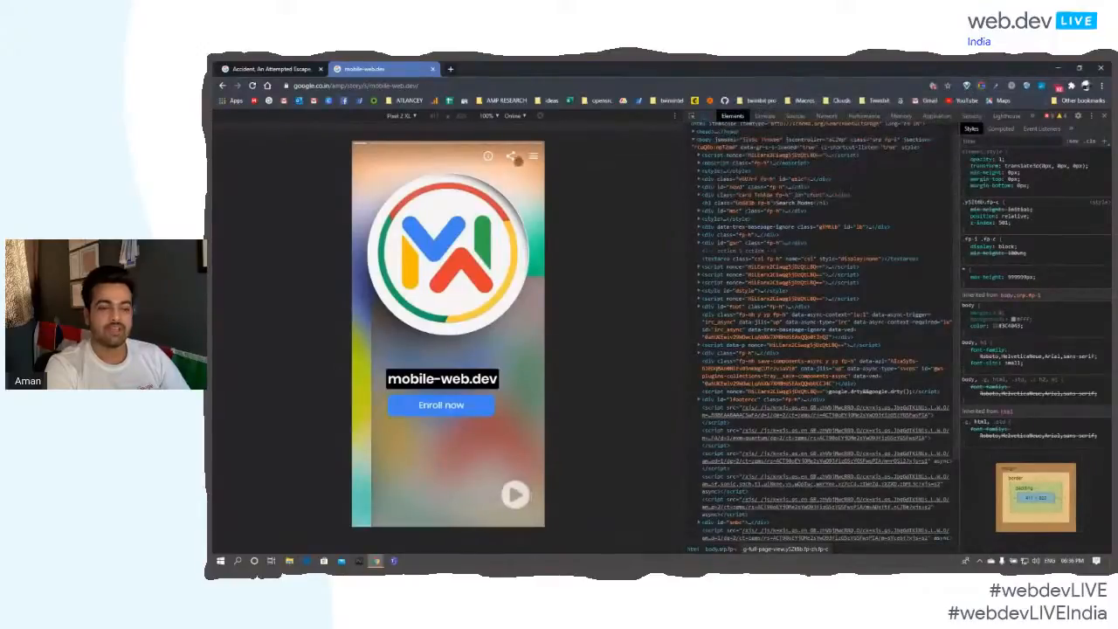
pyautogui.click(354, 85)
pyautogui.write('mobile-web.dev')
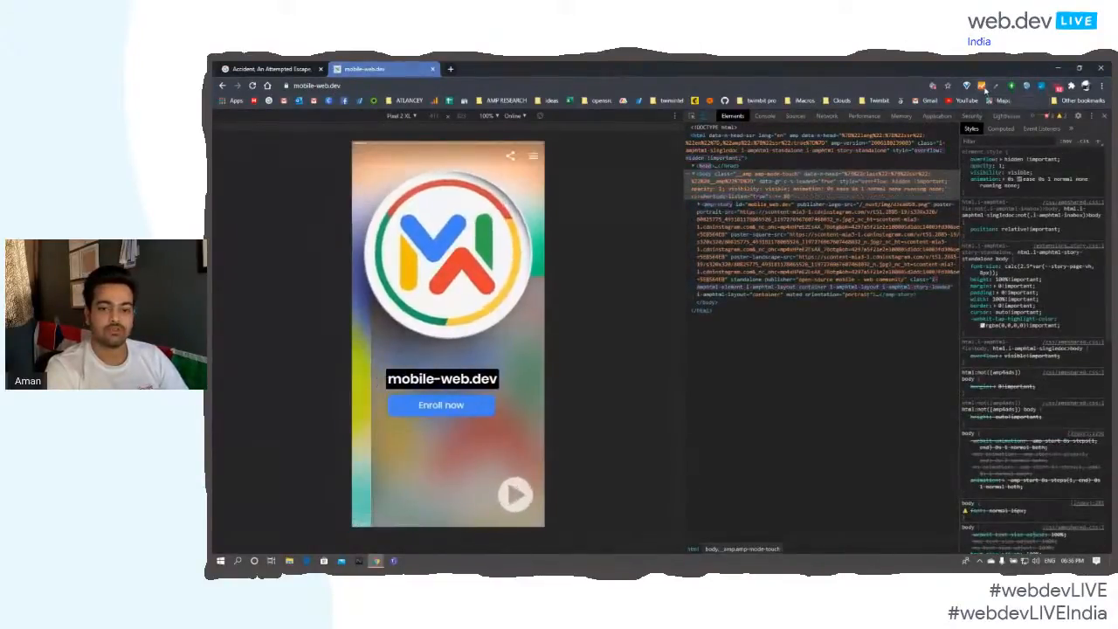
pyautogui.click(986, 85)
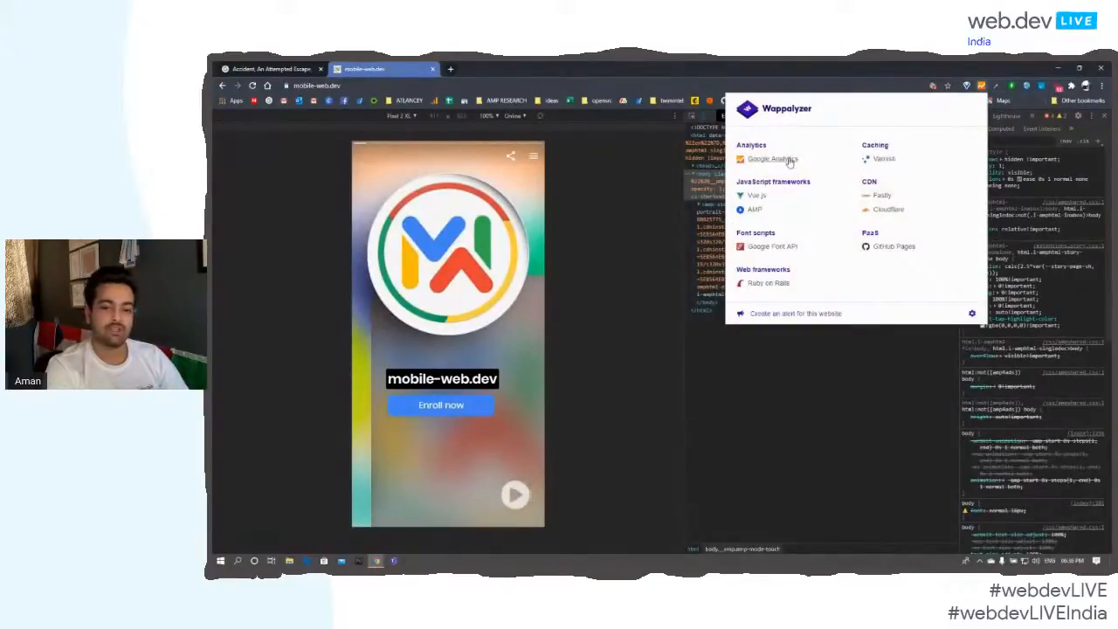
pyautogui.moveTo(758, 236)
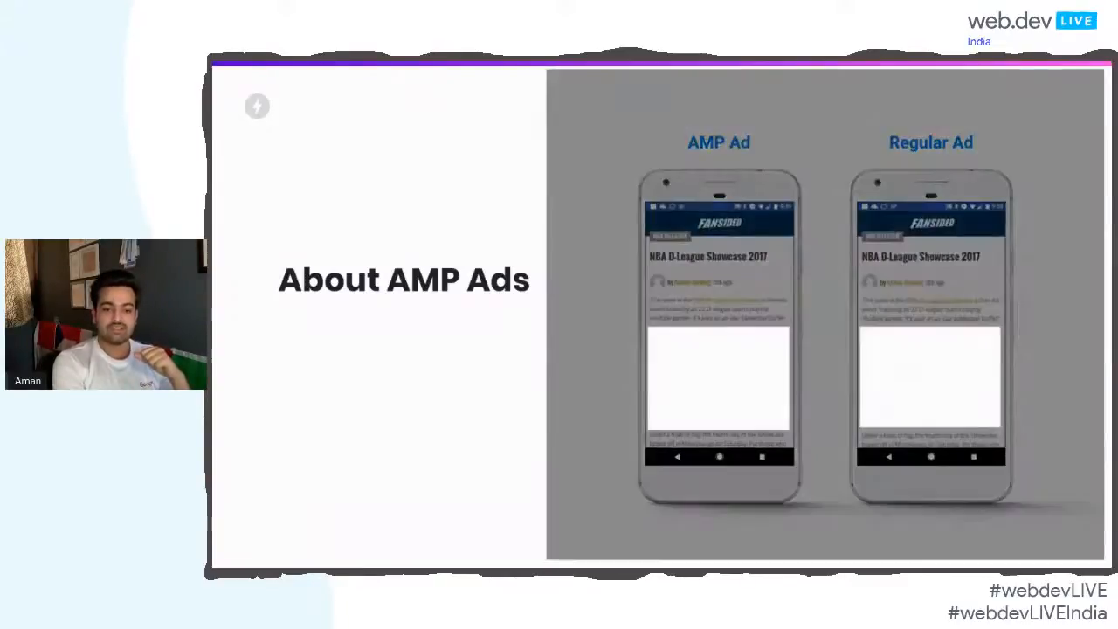
# Step: Advance the deck to the 'About AMP Ads' slide
pyautogui.press('right')
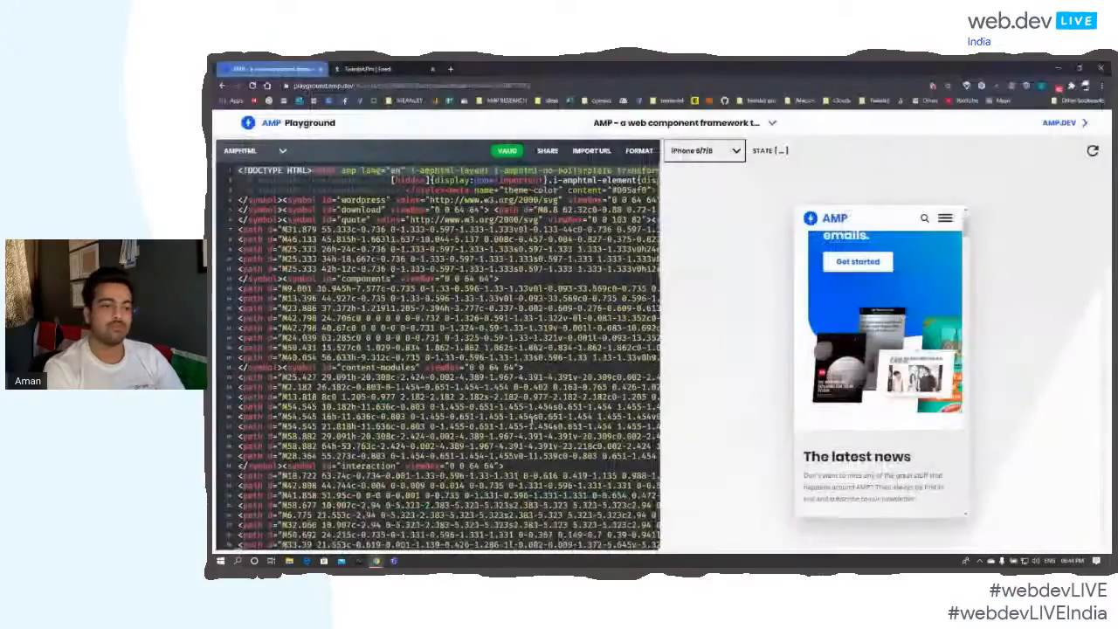
# Step: Switch the format from AMPHTML to AMP for Ads and pick the Slides Ad template
pyautogui.click(253, 151)
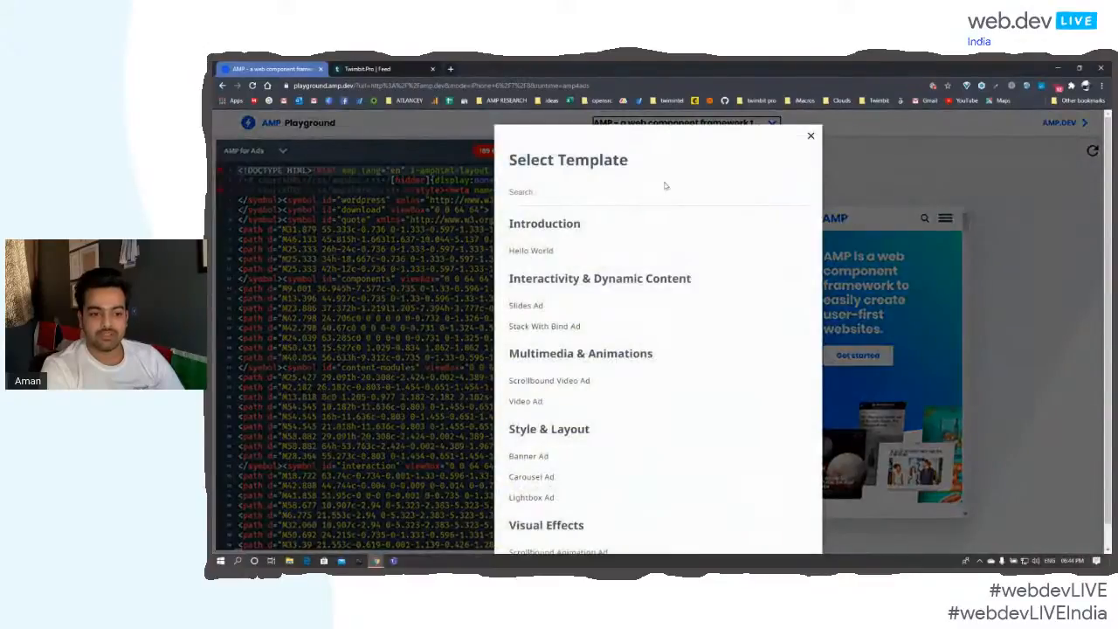
pyautogui.click(810, 135)
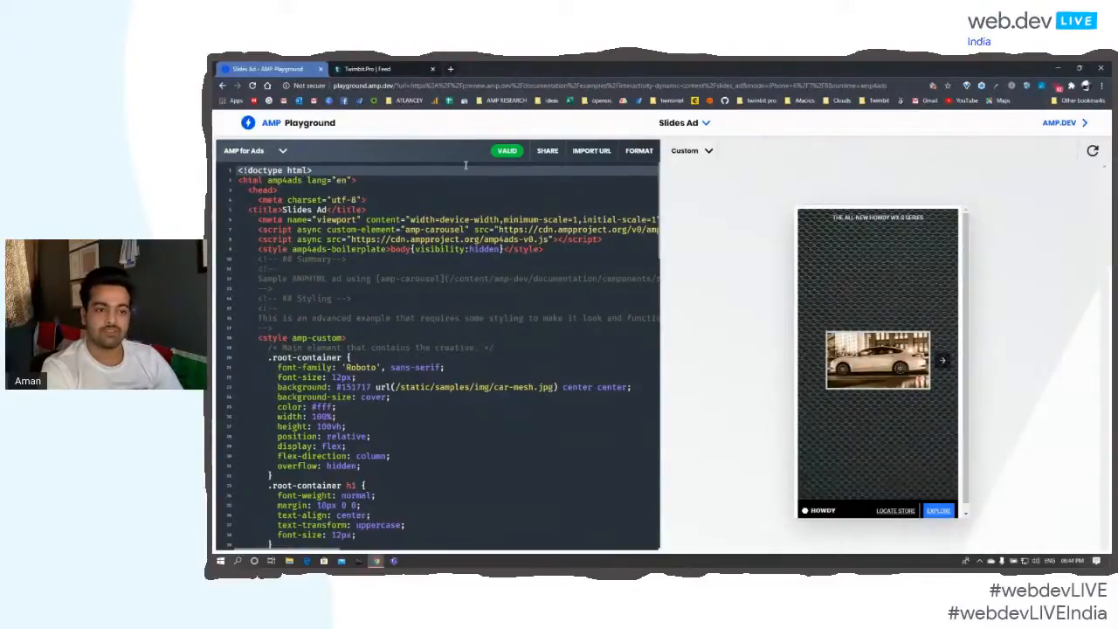
# Step: Scroll through the Slides Ad template code
pyautogui.scroll(-3)
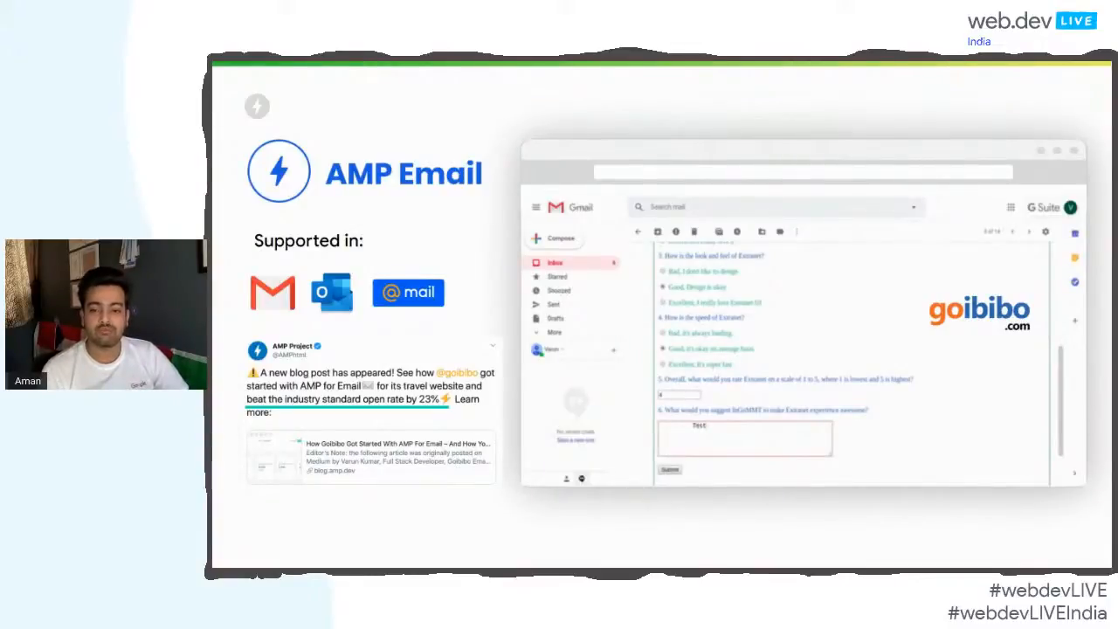
# Step: Scroll through the goibibo survey demo and enter 'Test'
pyautogui.scroll(-3)
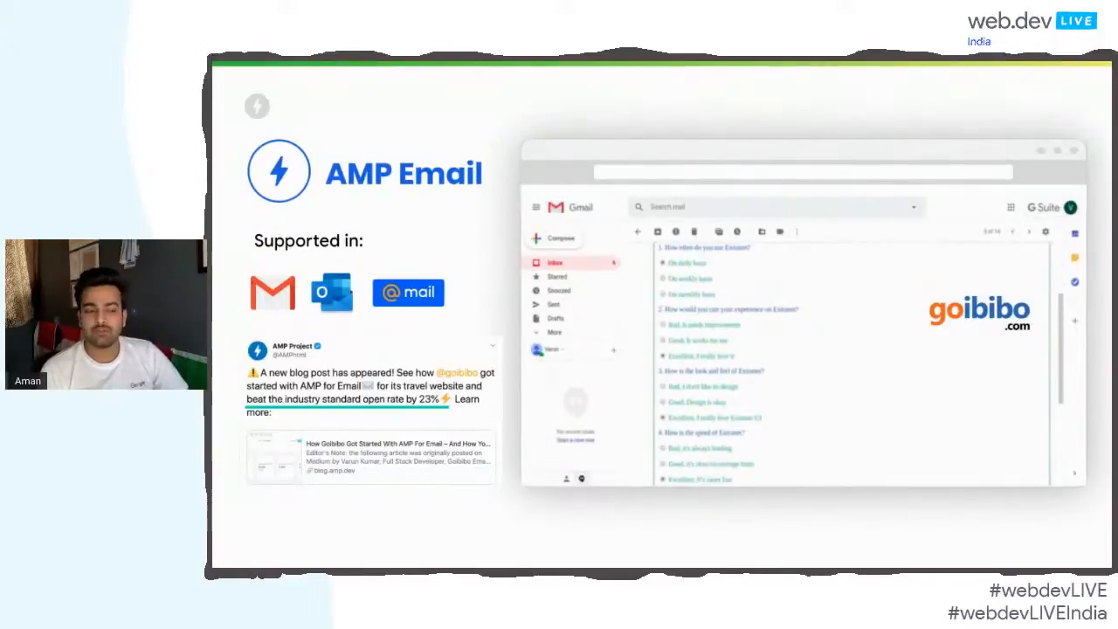
pyautogui.scroll(-3)
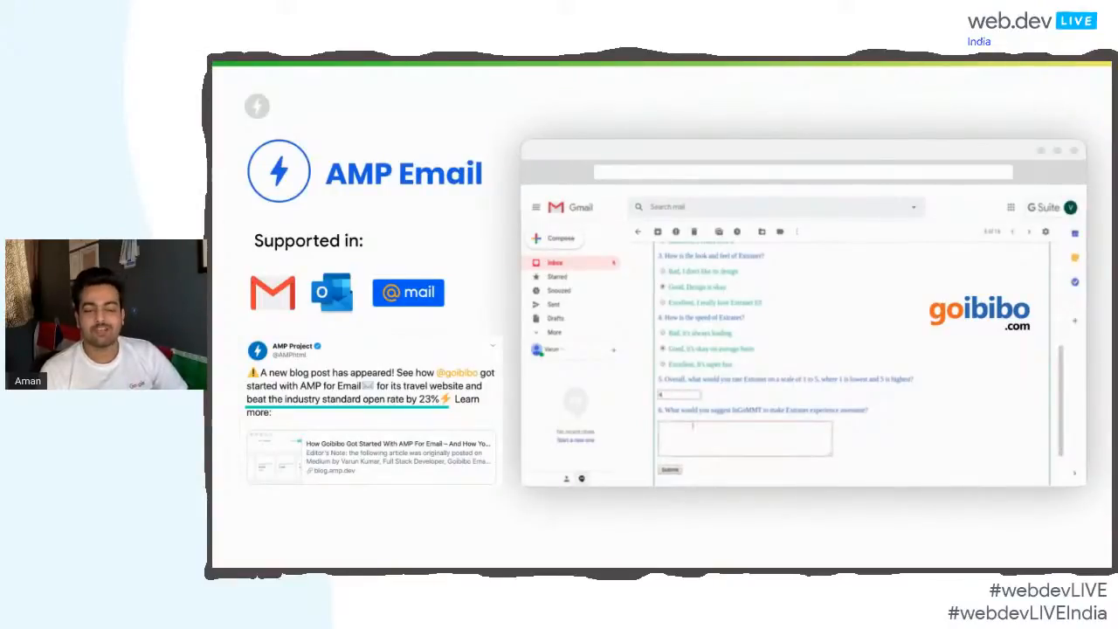
pyautogui.write('Test')
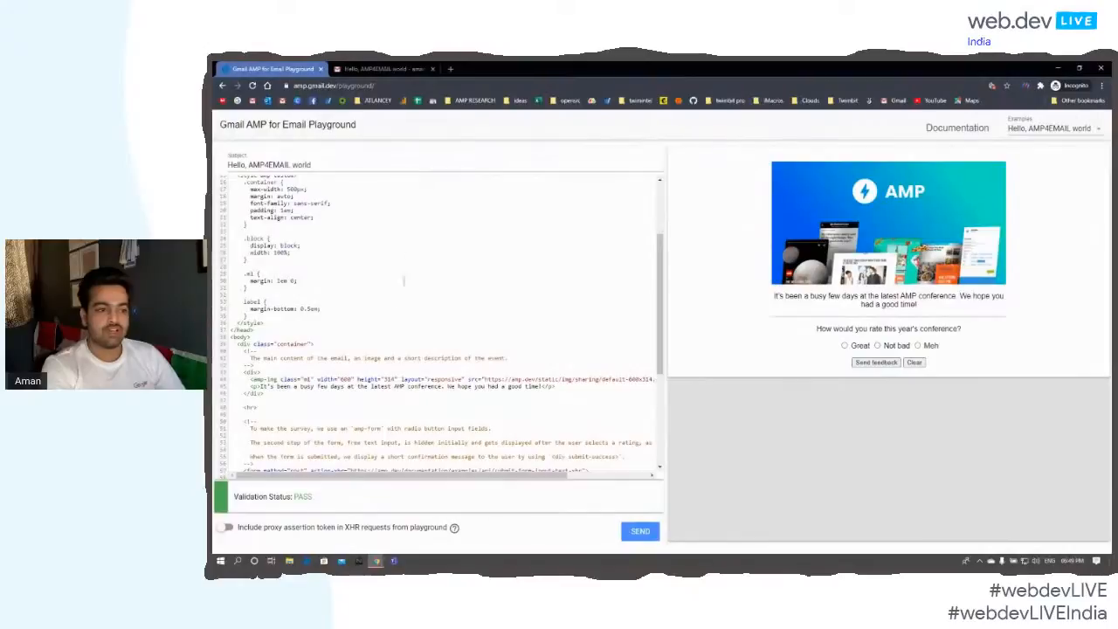
# Step: Rate the previewed survey Great, then start typing in the revealed feedback box
pyautogui.scroll(-3)
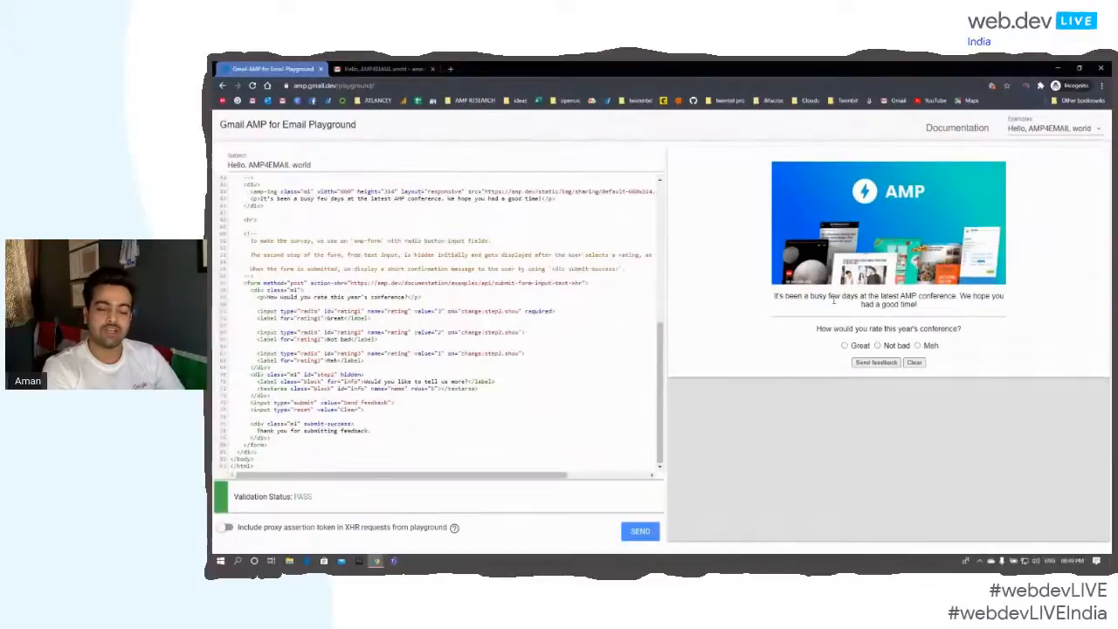
pyautogui.moveTo(942, 287)
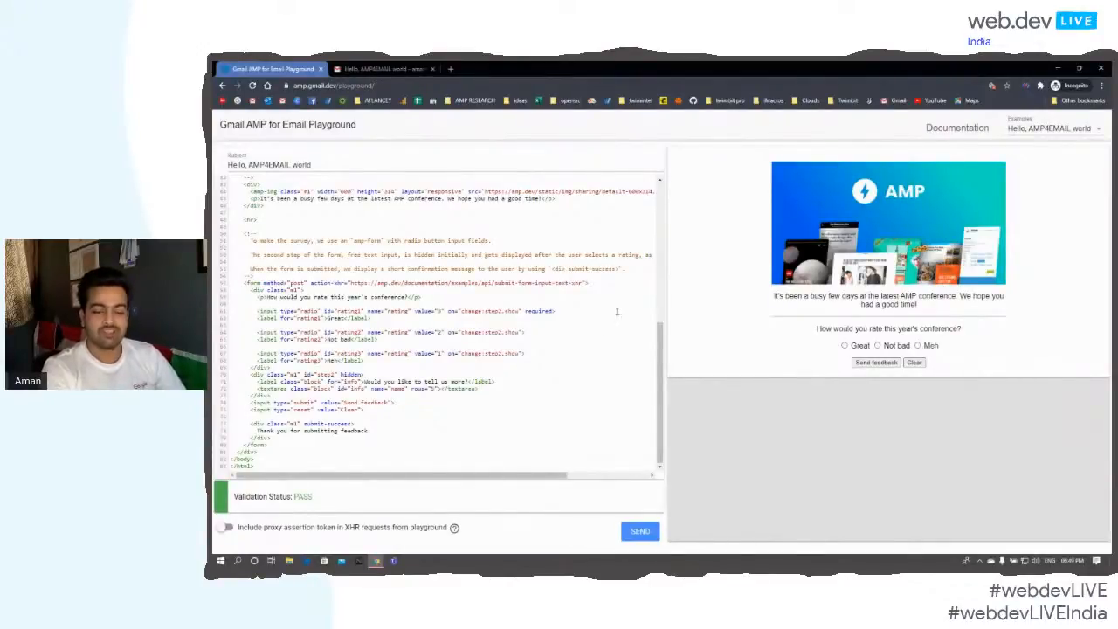
pyautogui.click(844, 345)
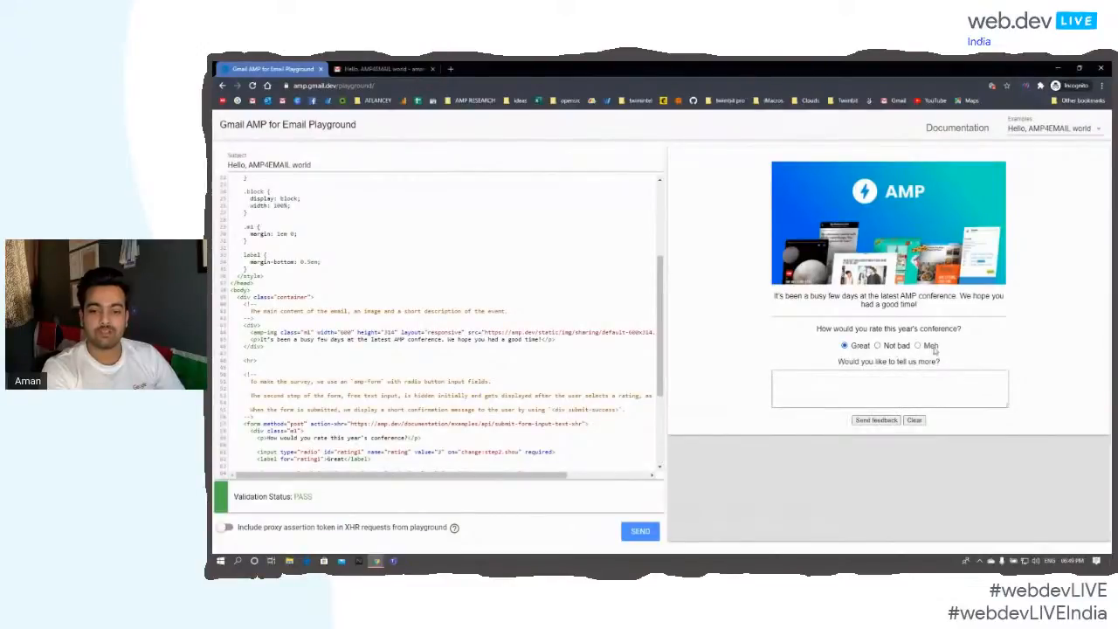
pyautogui.click(889, 388)
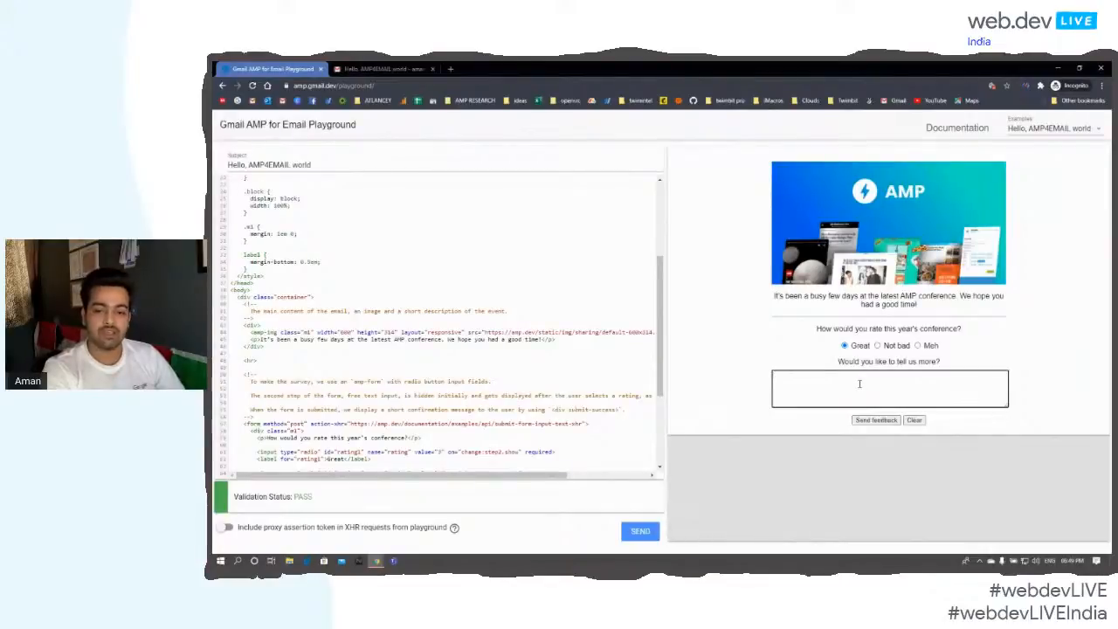
pyautogui.click(640, 531)
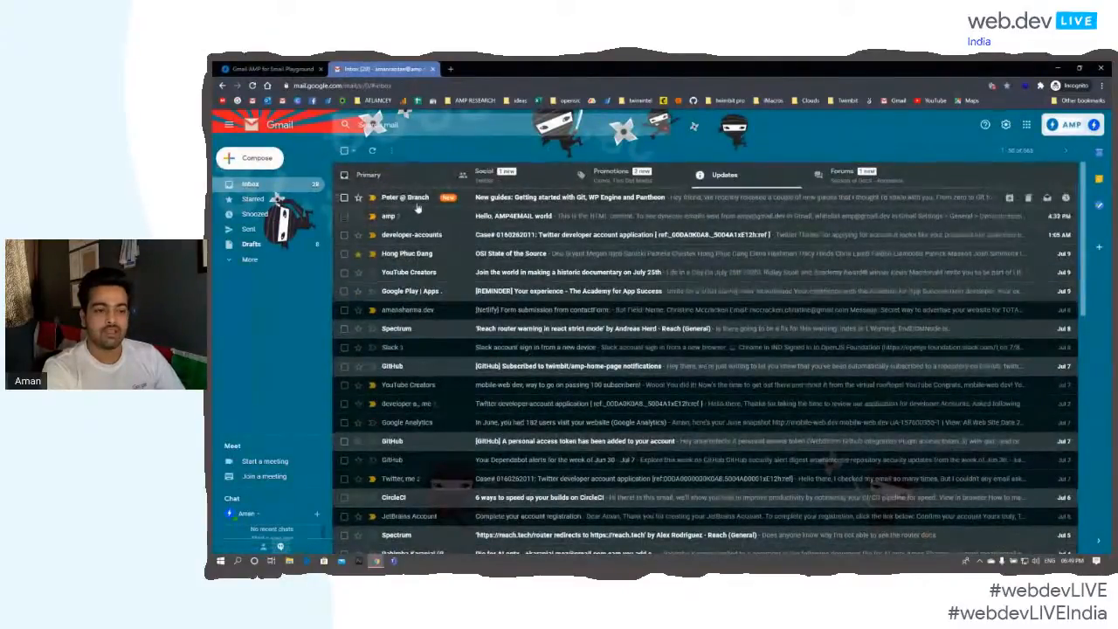
pyautogui.click(368, 174)
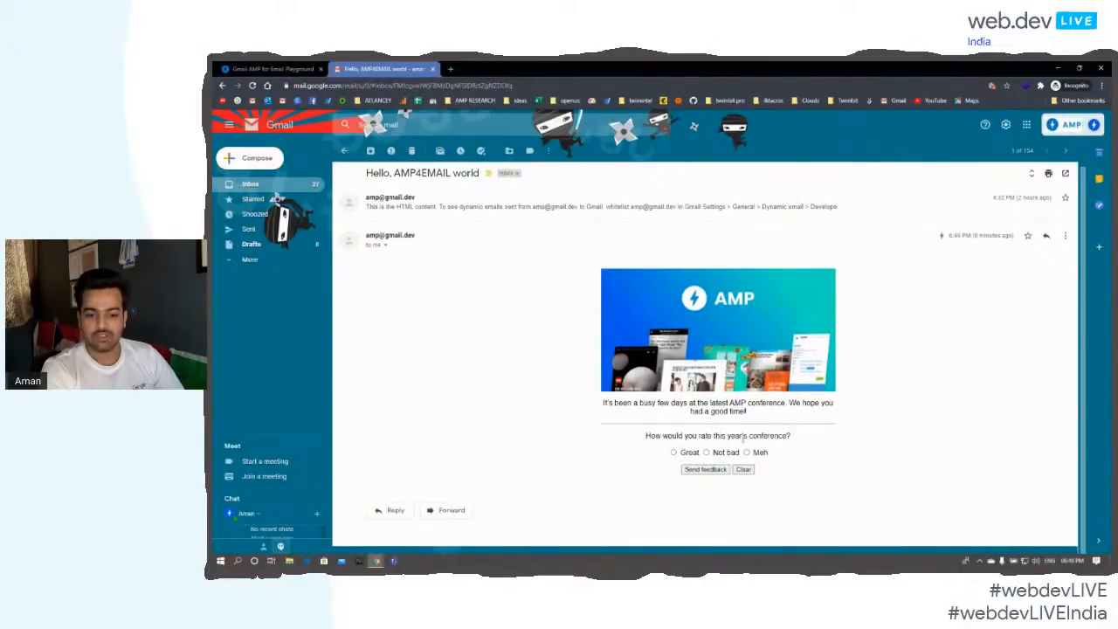
# Step: Rate the conference Great, comment 'It was great', and send the feedback
pyautogui.click(673, 452)
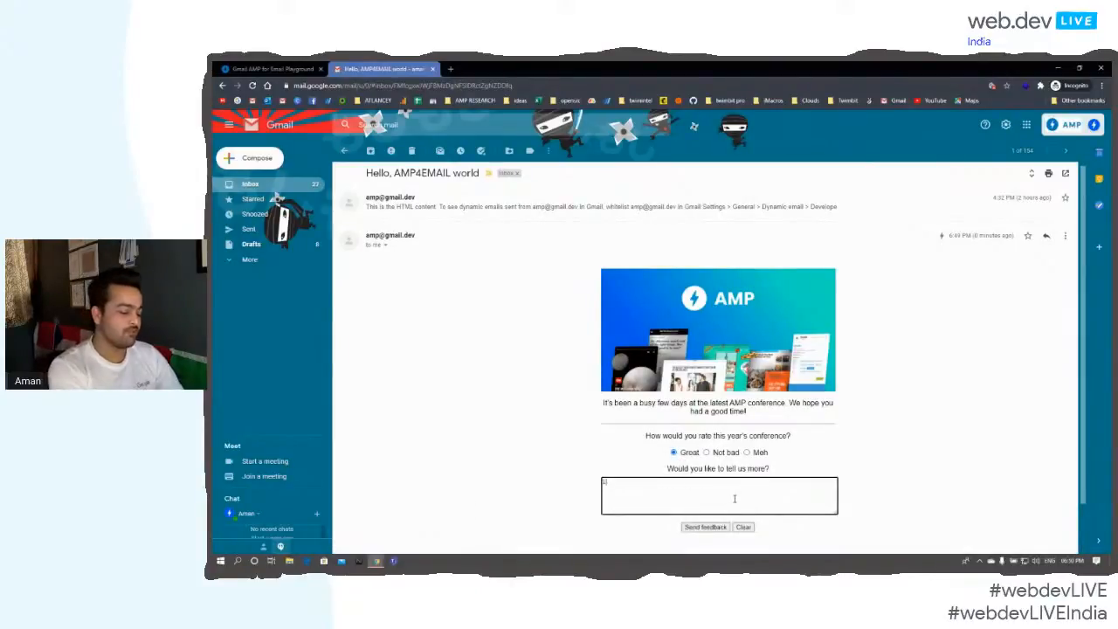
pyautogui.write('It was great')
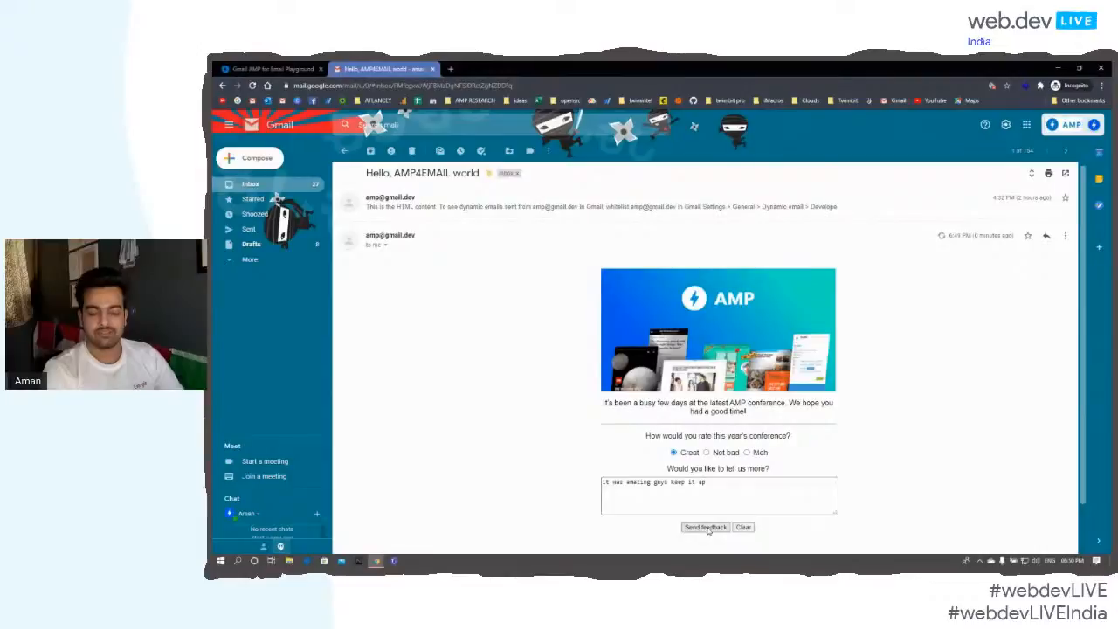
pyautogui.click(705, 527)
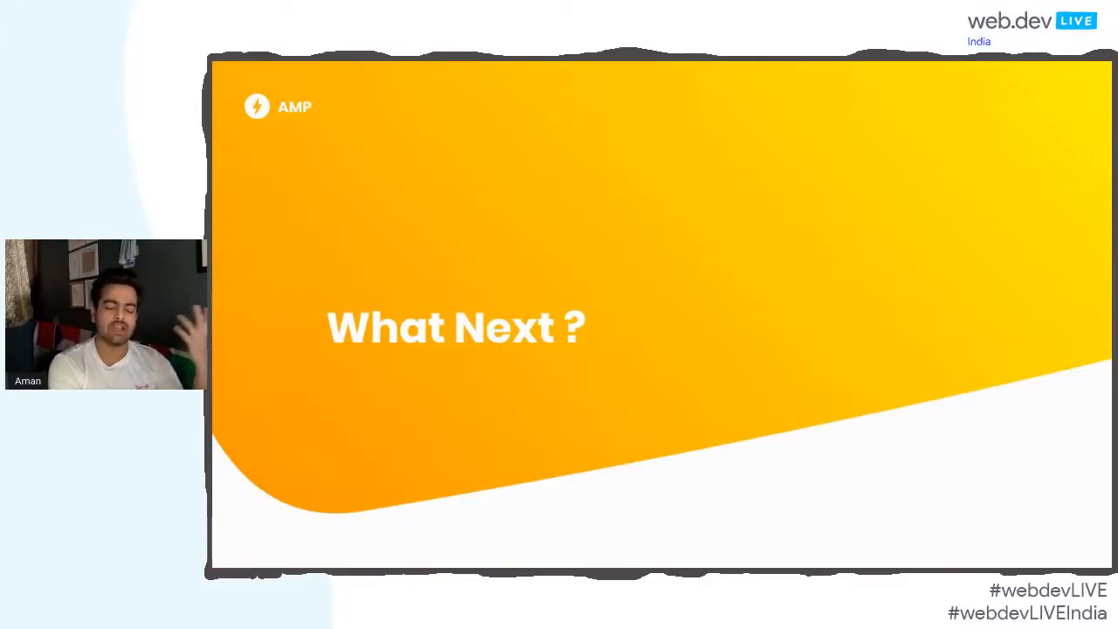
# Step: Advance from the 'What Next ?' slide to the Explore slide
pyautogui.press('right')
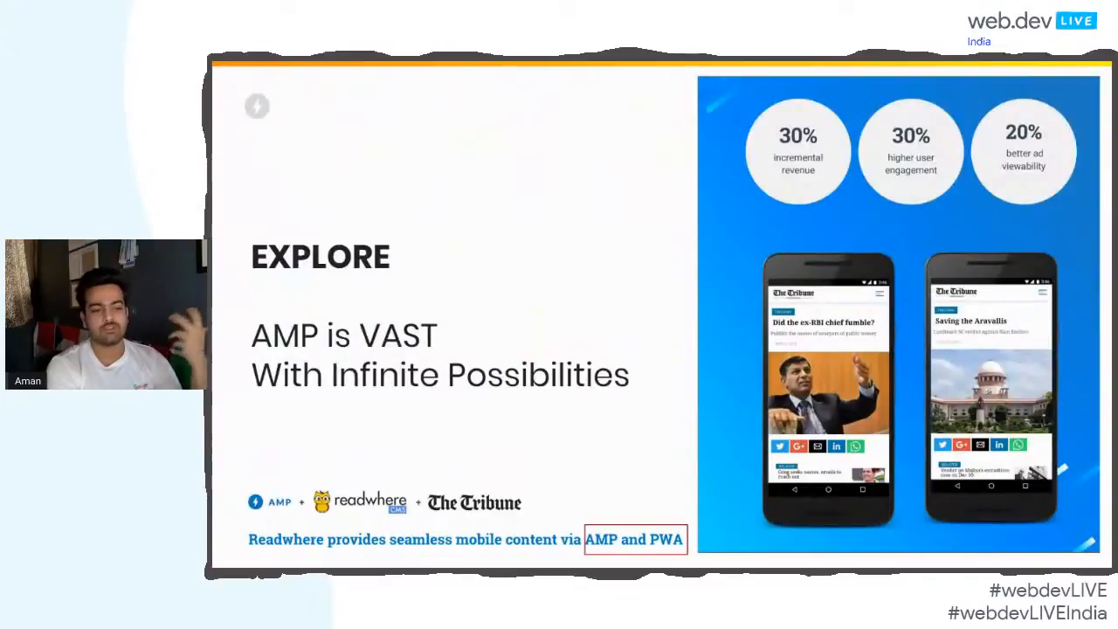